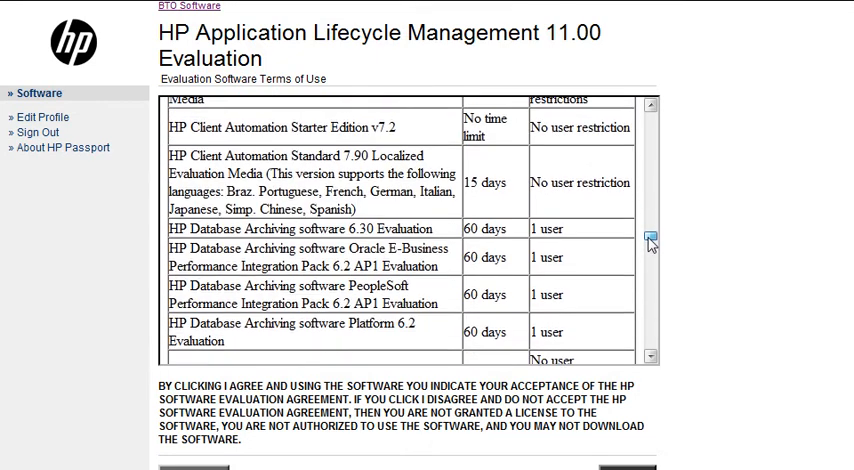
Choose product version 11.10, then 11.00, and register for patch e-mail notifications
{"action": "scroll", "scroll_direction": "down", "scroll_amount": 3}
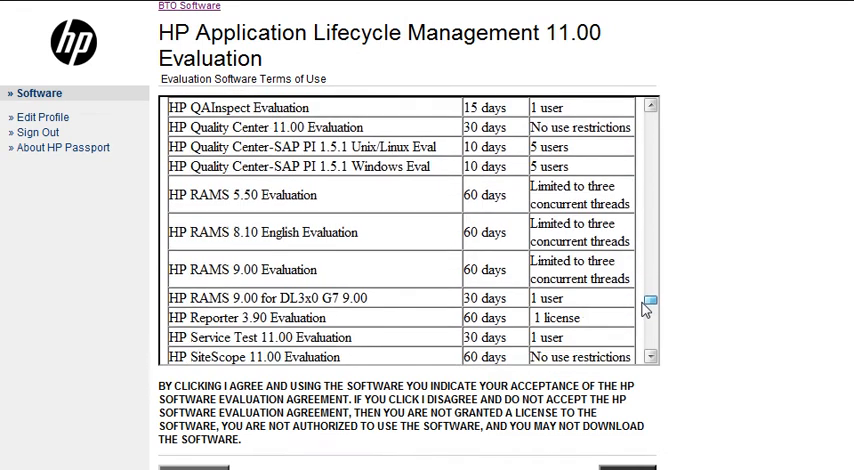
{"action": "scroll", "scroll_direction": "down", "scroll_amount": 3}
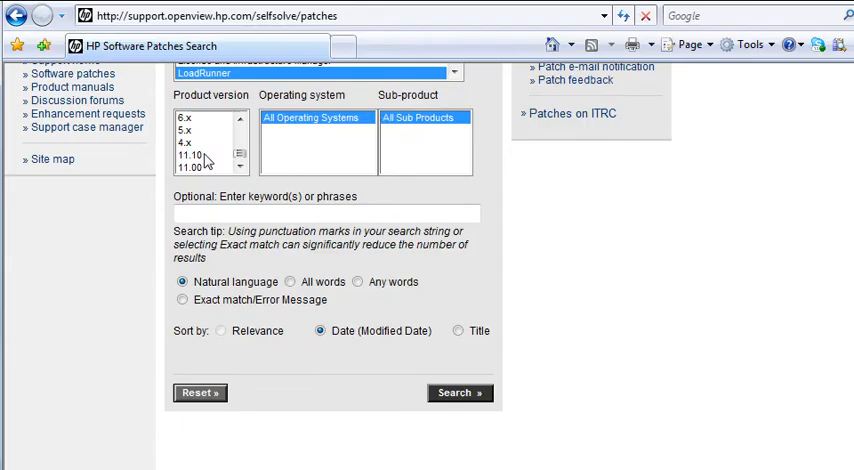
{"action": "left_click", "coordinate": [190, 155]}
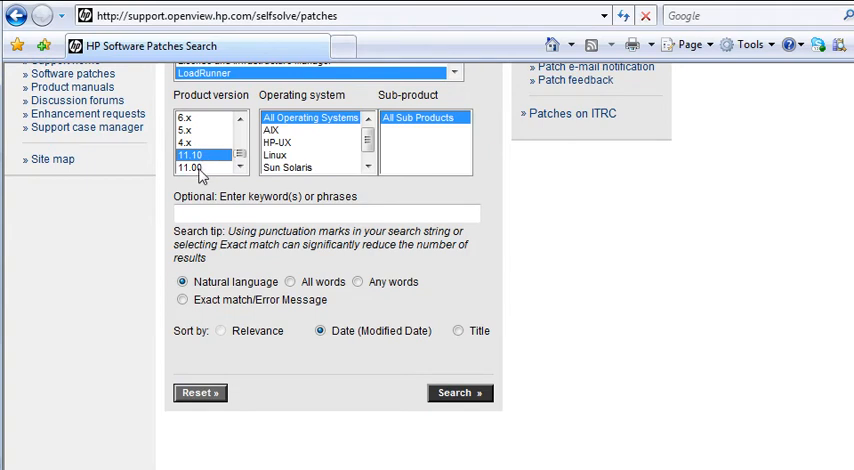
{"action": "left_click", "coordinate": [191, 167]}
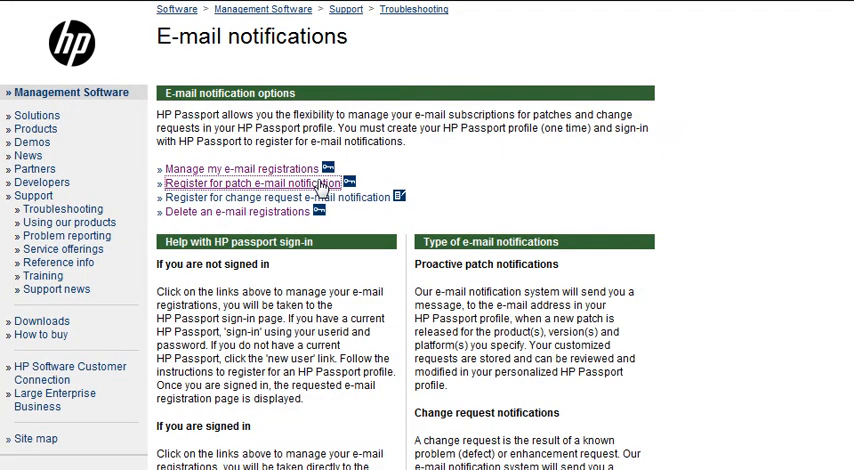
{"action": "left_click", "coordinate": [250, 184]}
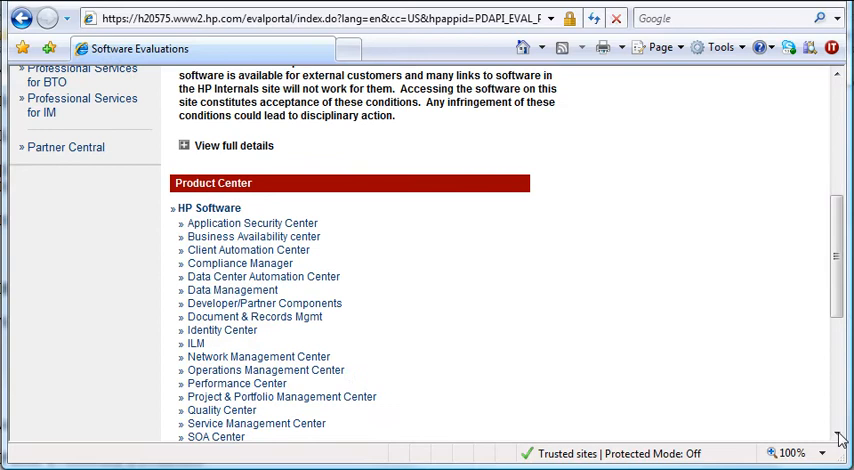
Open the Quality Center evaluations and scroll to the Application Lifecycle Management 11.00 entries
{"action": "scroll", "scroll_direction": "down", "scroll_amount": 3}
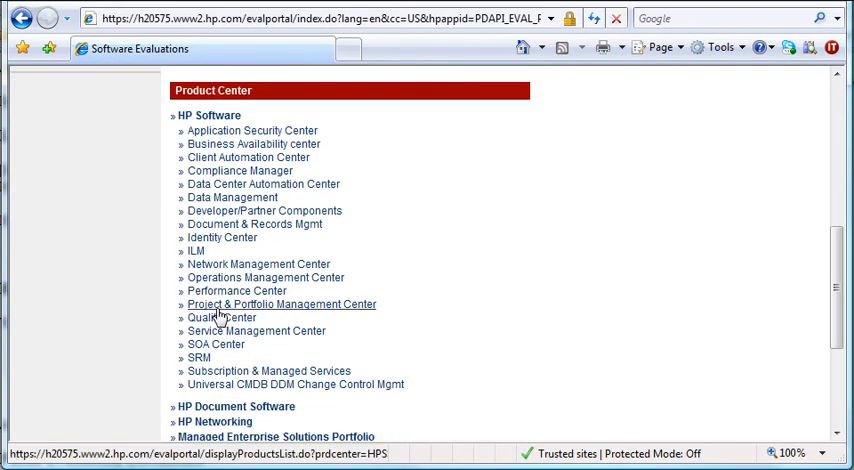
{"action": "left_click", "coordinate": [221, 318]}
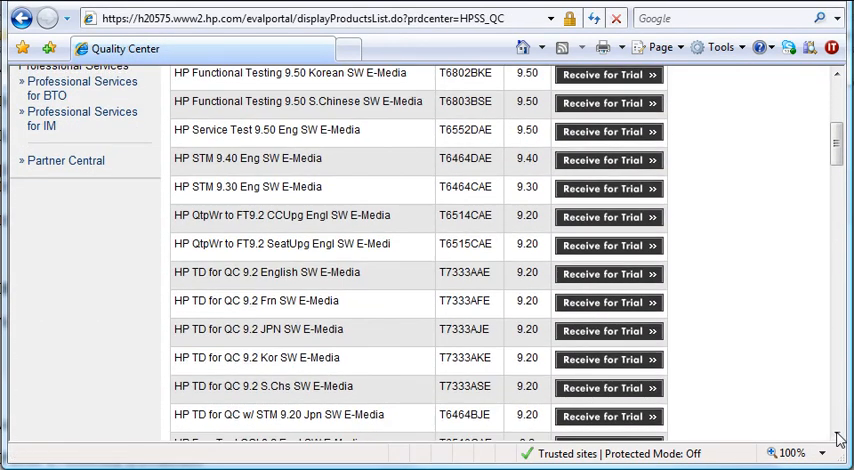
{"action": "scroll", "scroll_direction": "down", "scroll_amount": 3}
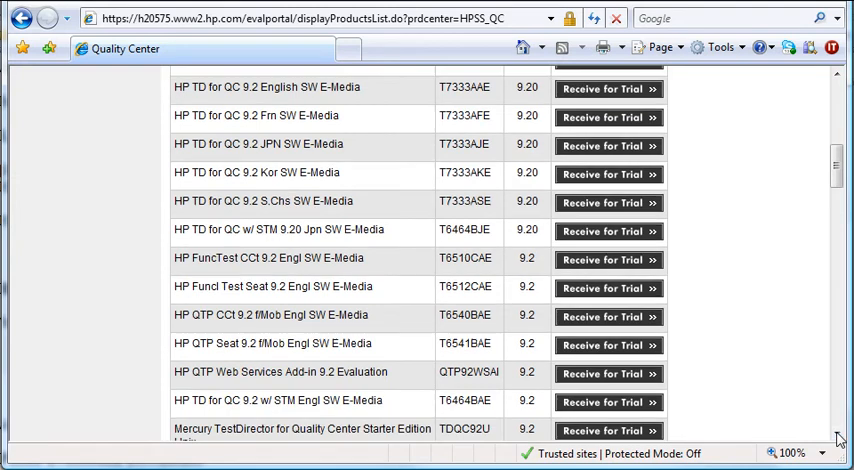
{"action": "scroll", "scroll_direction": "down", "scroll_amount": 3}
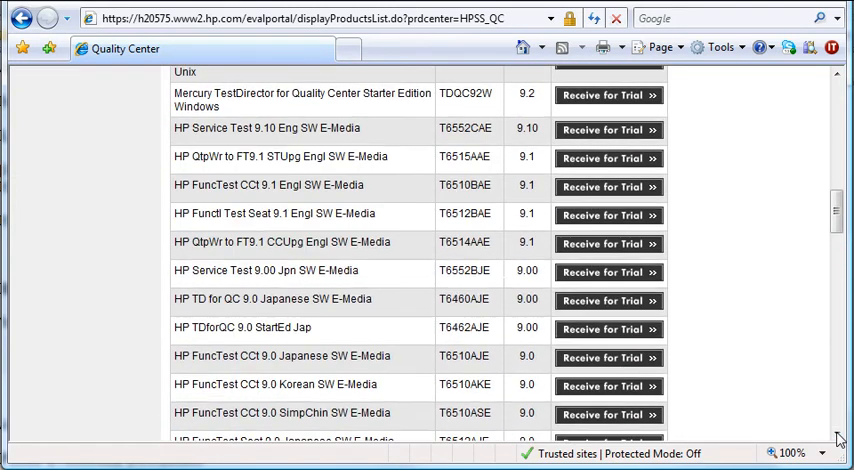
{"action": "scroll", "scroll_direction": "down", "scroll_amount": 3}
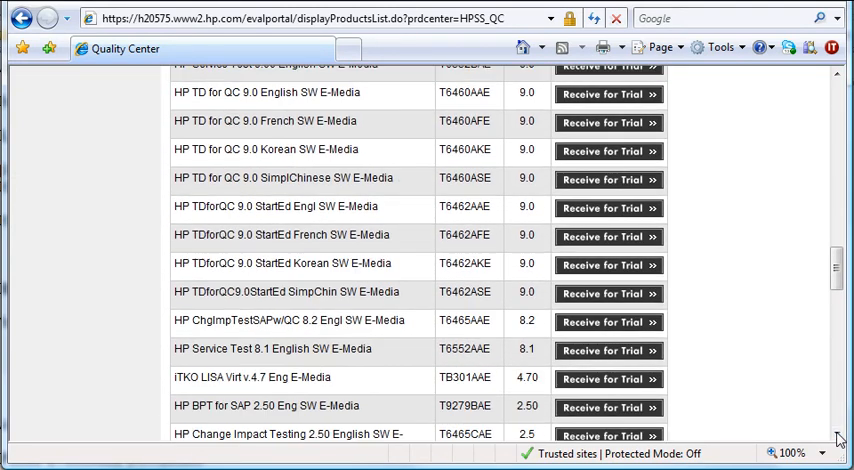
{"action": "scroll", "scroll_direction": "down", "scroll_amount": 3}
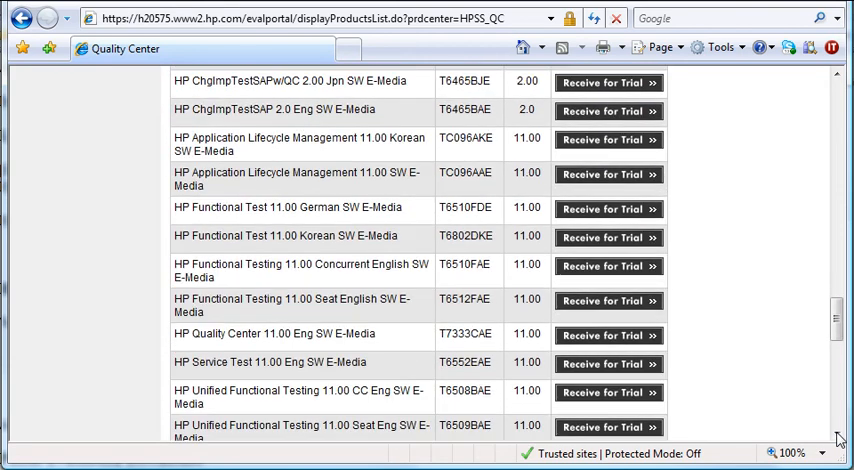
{"action": "scroll", "scroll_direction": "down", "scroll_amount": 3}
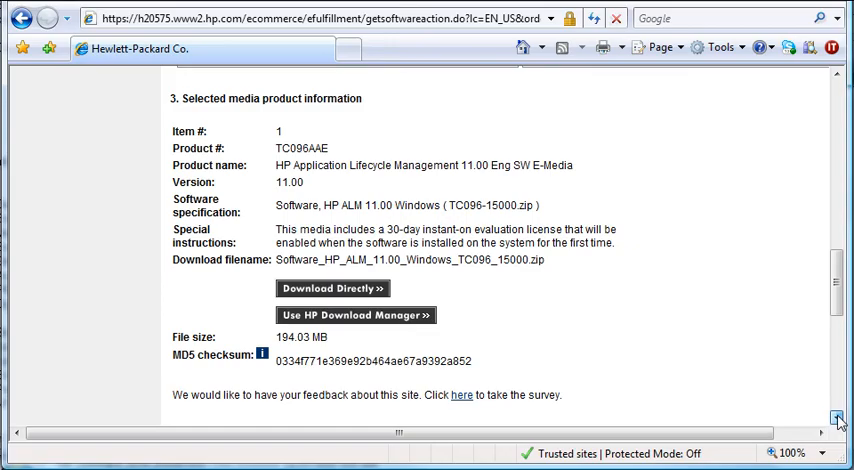
Copy the MD5 checksum for the ALM 11.00 Windows zip from the download page
{"action": "left_click", "coordinate": [355, 315]}
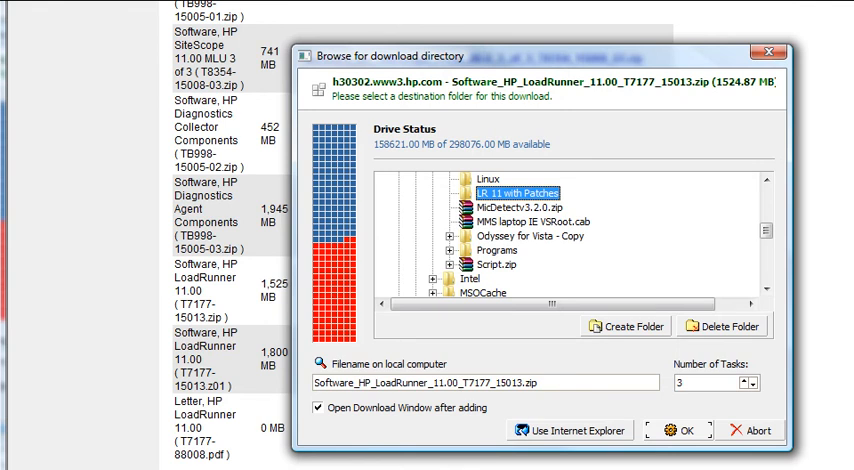
{"action": "left_click", "coordinate": [752, 429]}
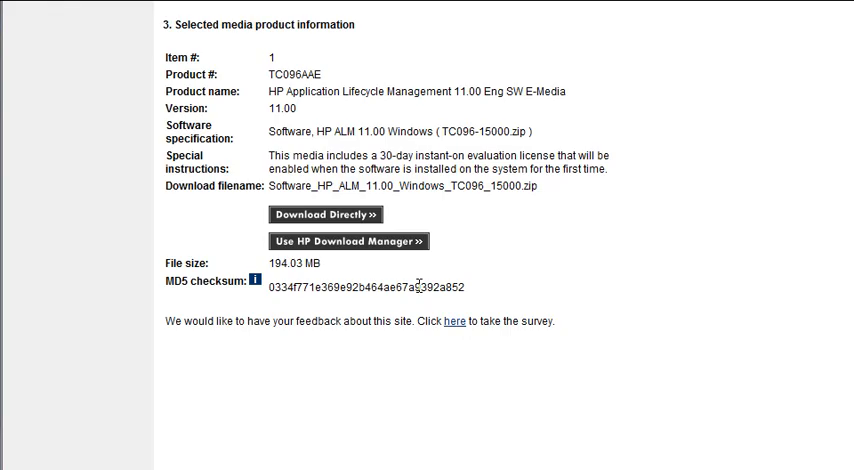
{"action": "left_click", "coordinate": [344, 241]}
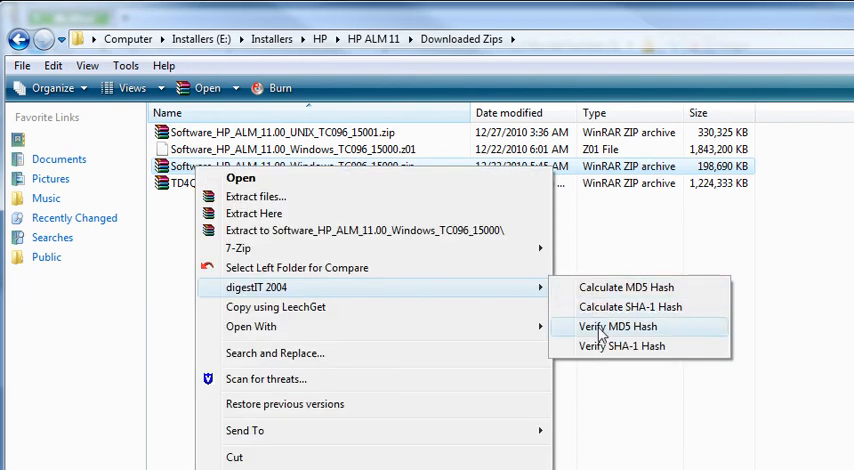
Verify the zip's MD5 hash with digestIT 2004, then extract T7330-15009.iso to T7330-15009\
{"action": "left_click", "coordinate": [618, 327]}
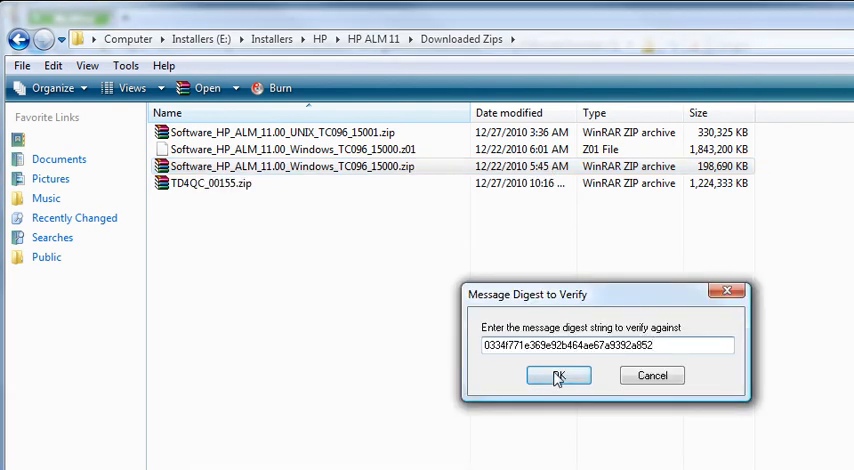
{"action": "left_click", "coordinate": [558, 375]}
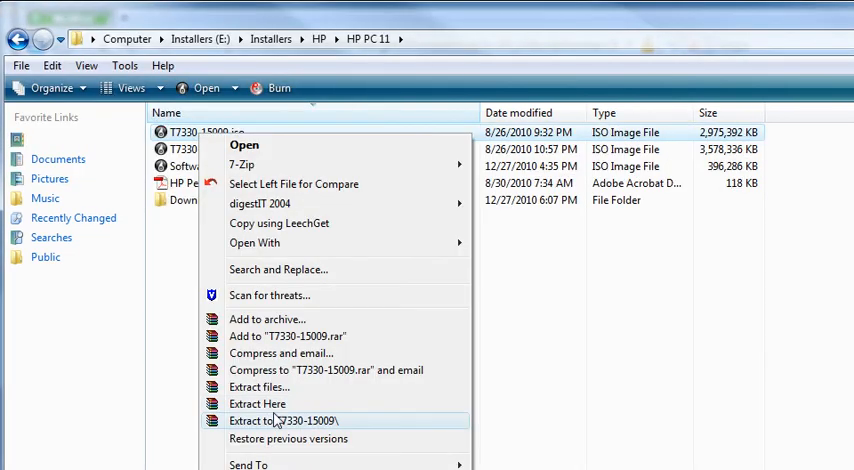
{"action": "left_click", "coordinate": [285, 420]}
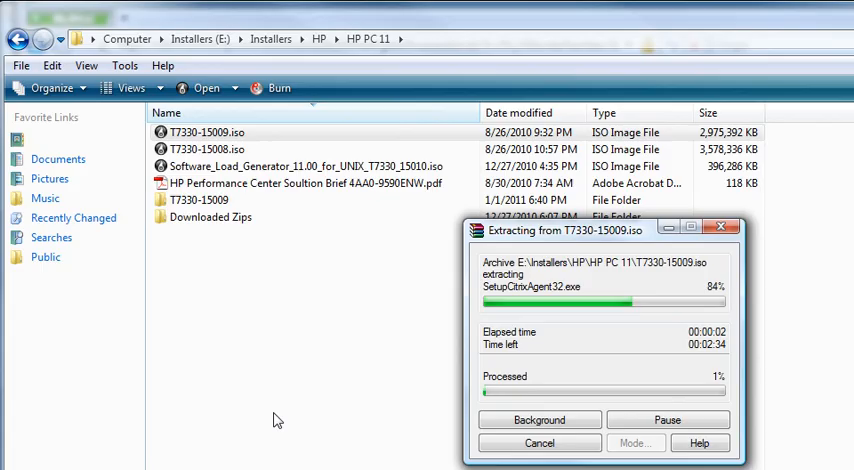